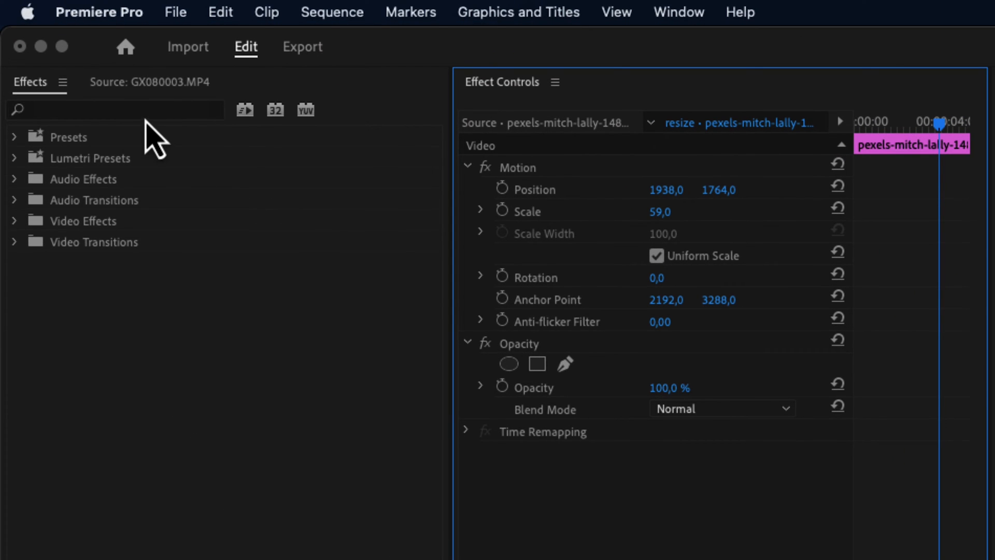
- Search the effects library for "auto" to list the Auto Reframe effect
{"action": "left_click", "coordinate": [114, 109]}
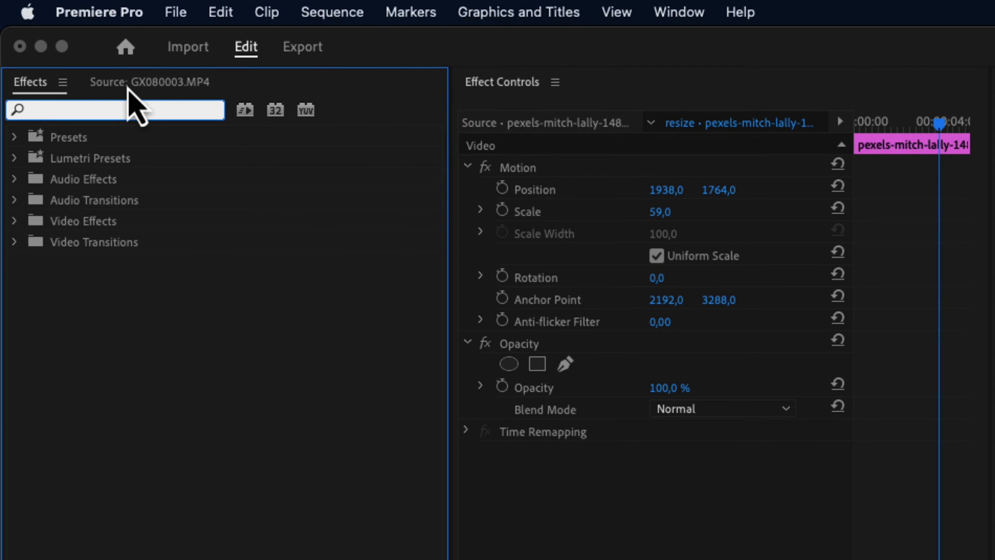
{"action": "type", "text": "auto"}
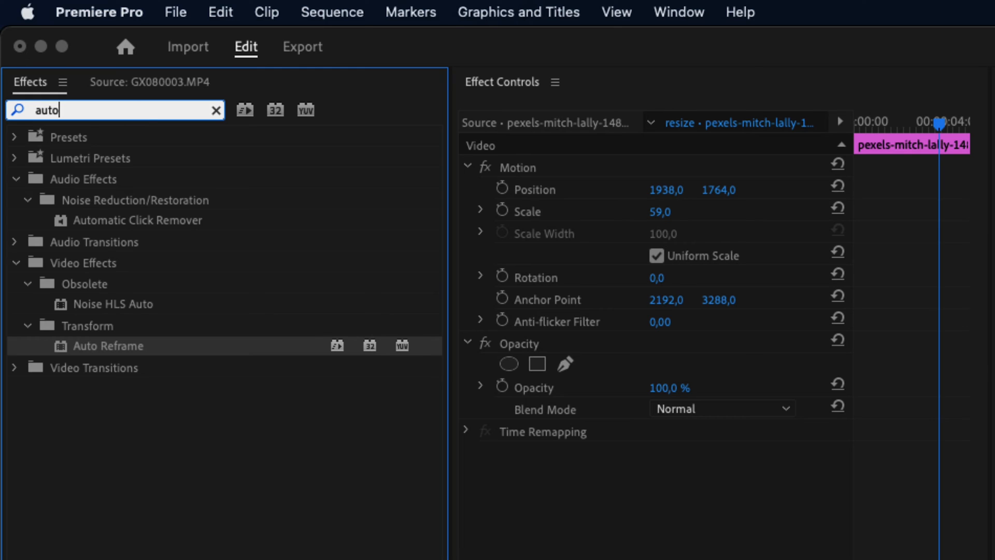
{"action": "mouse_move", "coordinate": [131, 387]}
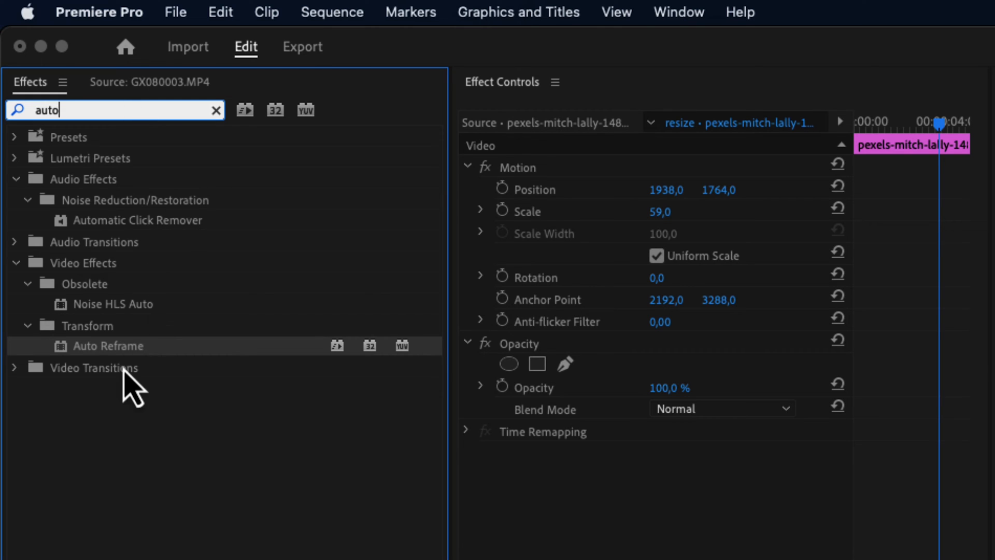
{"action": "mouse_move", "coordinate": [83, 374]}
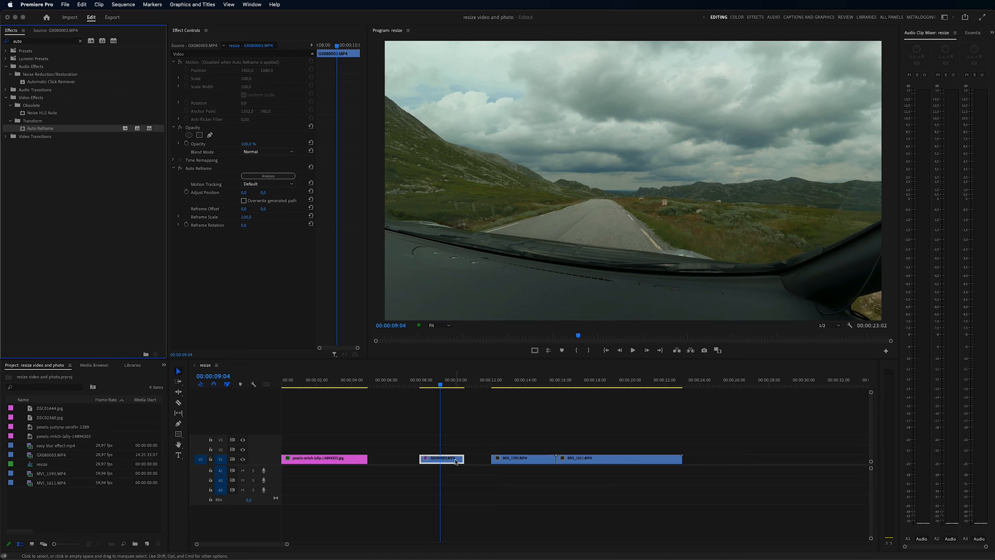
{"action": "mouse_move", "coordinate": [565, 444]}
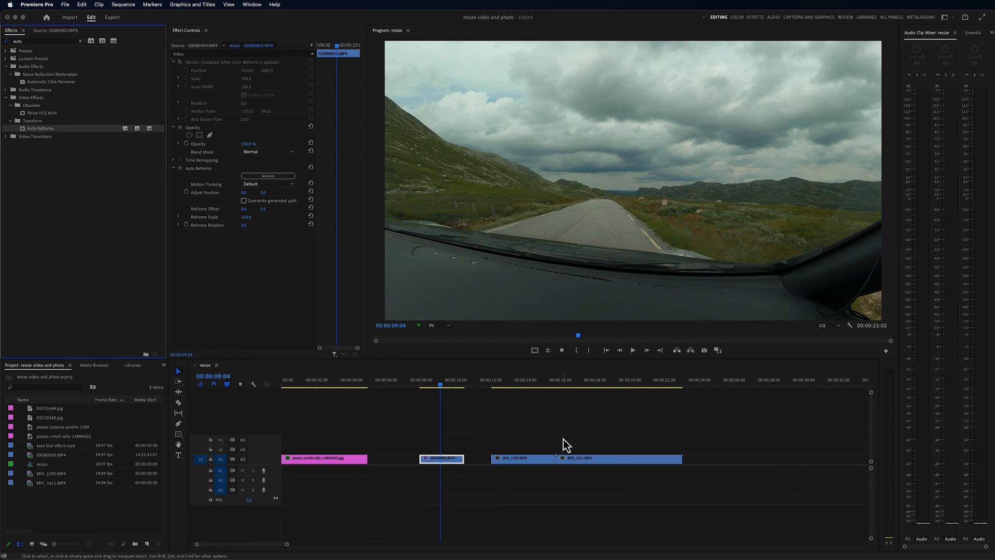
- Select the MVI_1595.MP4 clip that still doesn't fill the frame
{"action": "left_click", "coordinate": [536, 458]}
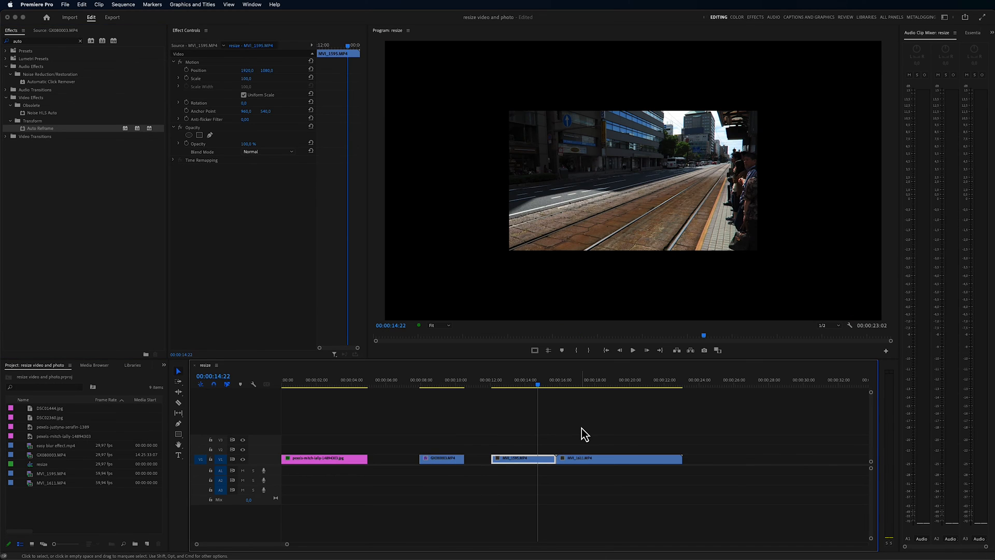